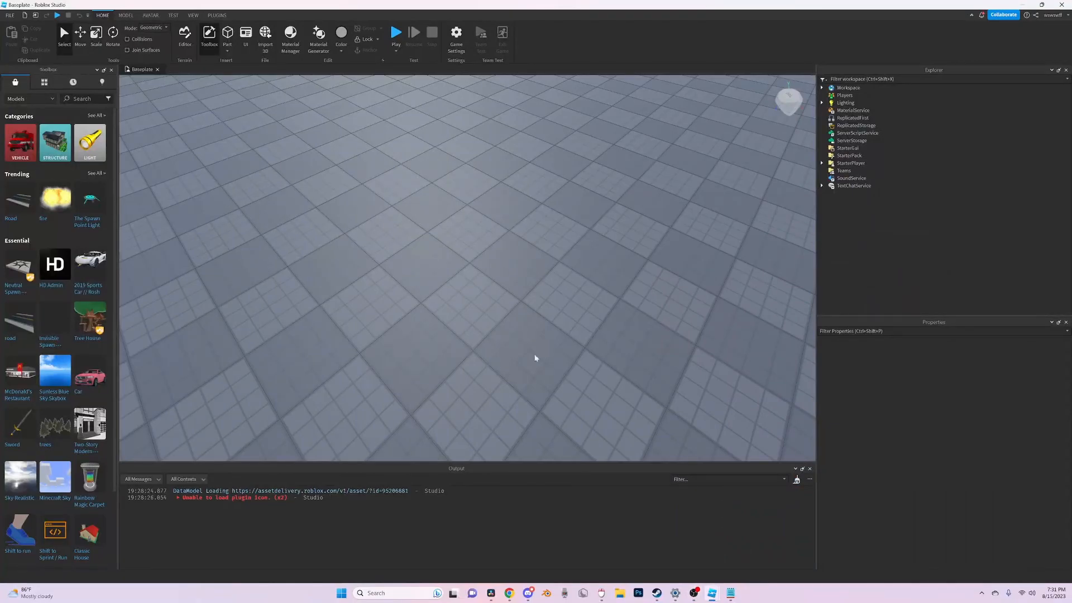
{"action": "mouse_move", "coordinate": [281, 192]}
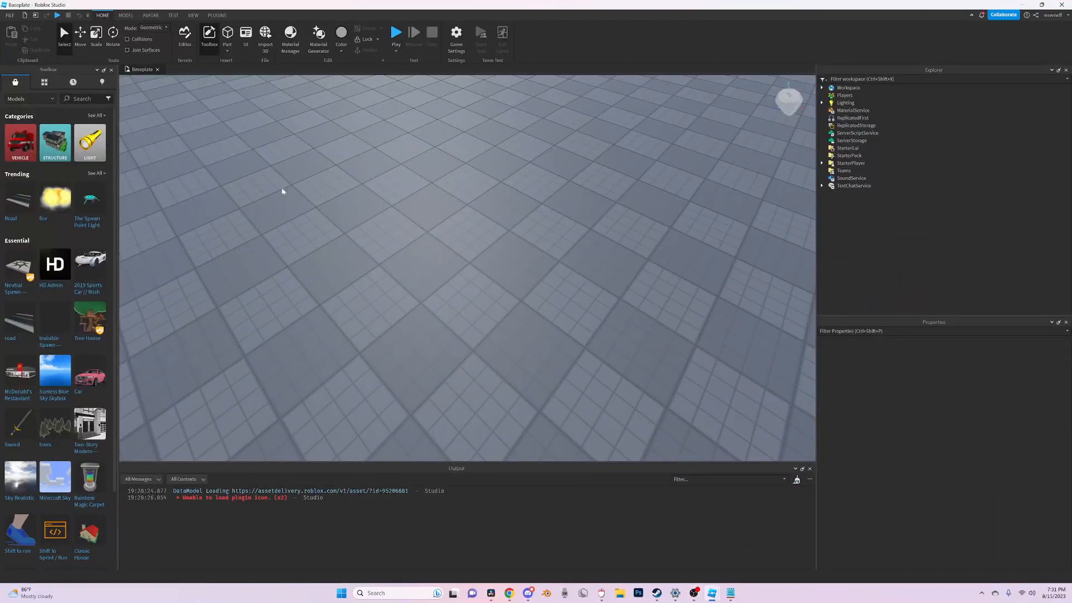
Step: Insert a new Part and rename it ClonePart
{"action": "left_click", "coordinate": [227, 32]}
{"action": "type", "text": "na"}
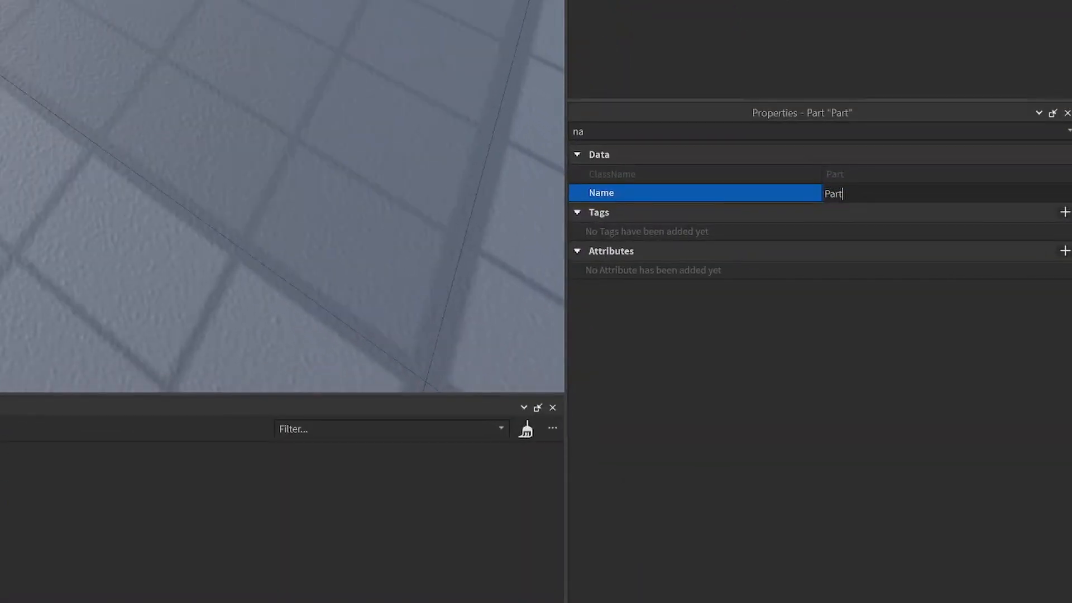
{"action": "key", "text": "ctrl+a"}
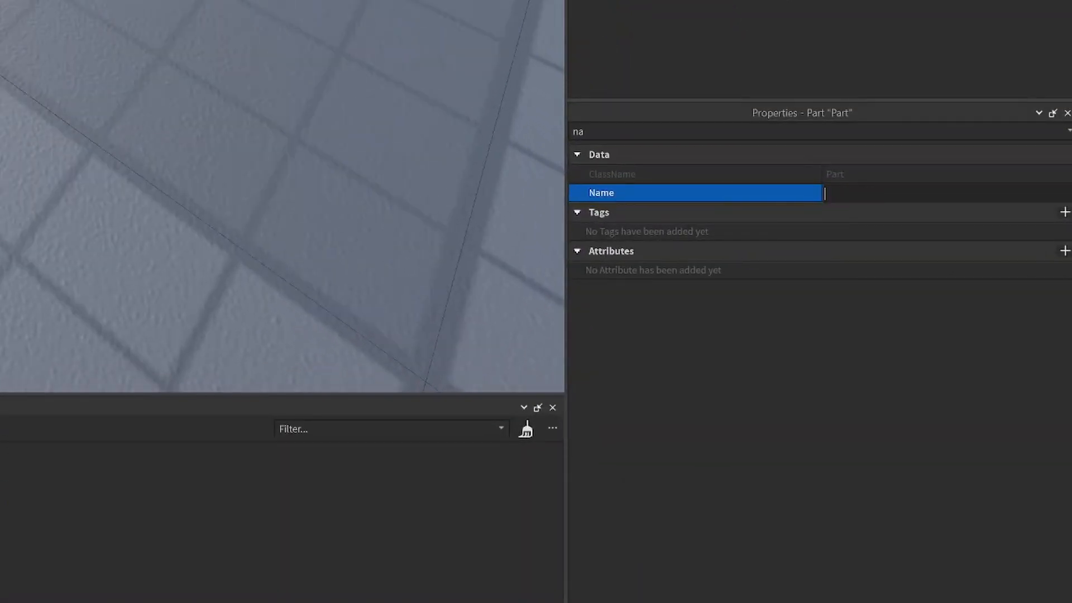
{"action": "type", "text": "ClonePart"}
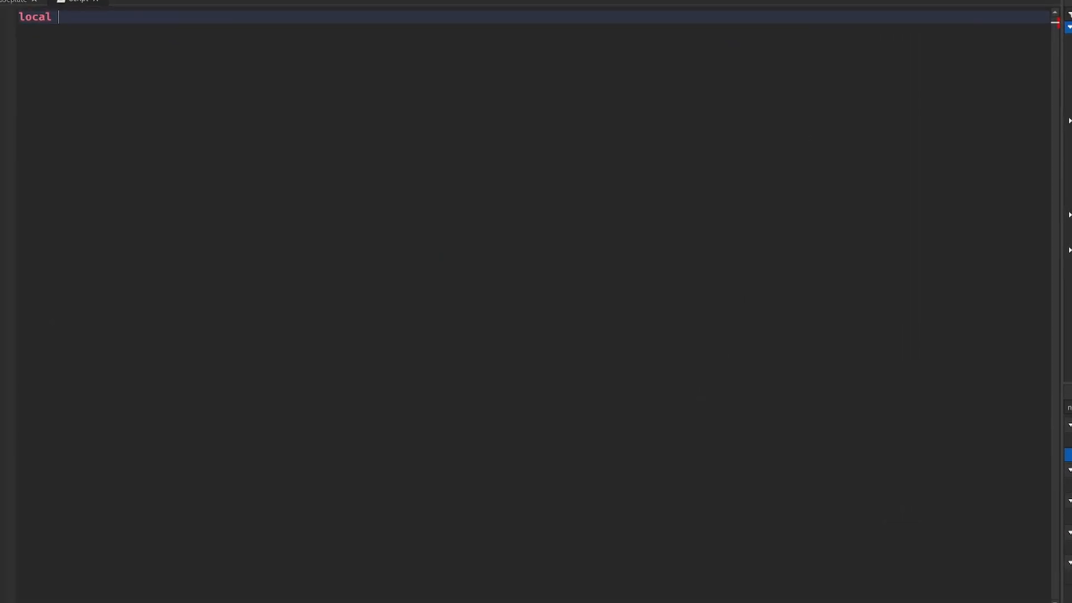
Step: Write a line referencing game.Workspace.ClonePart as Part
{"action": "type", "text": "g"}
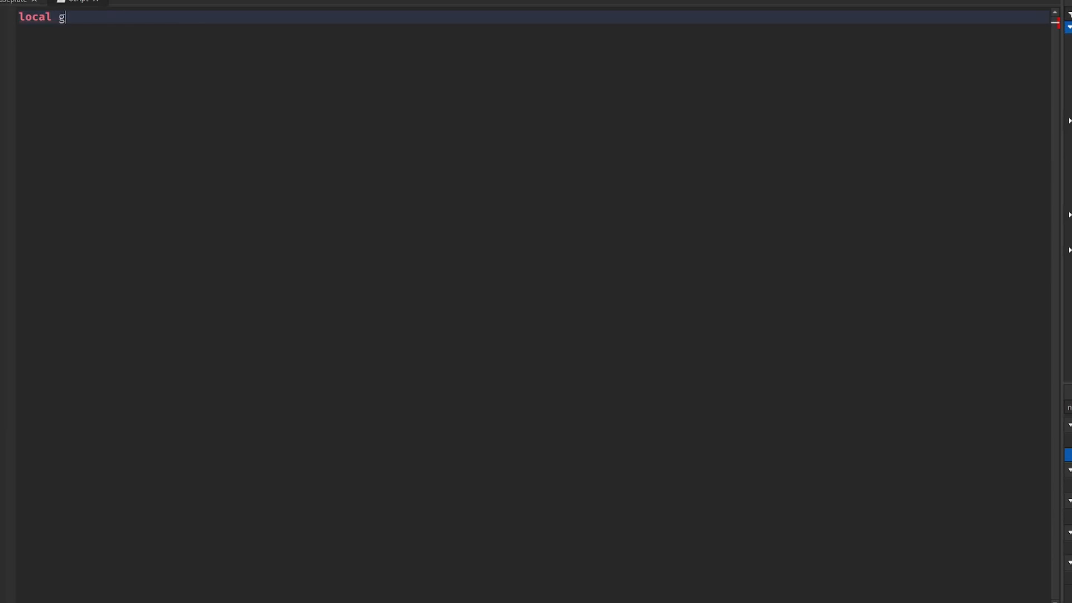
{"action": "type", "text": "ame.w"}
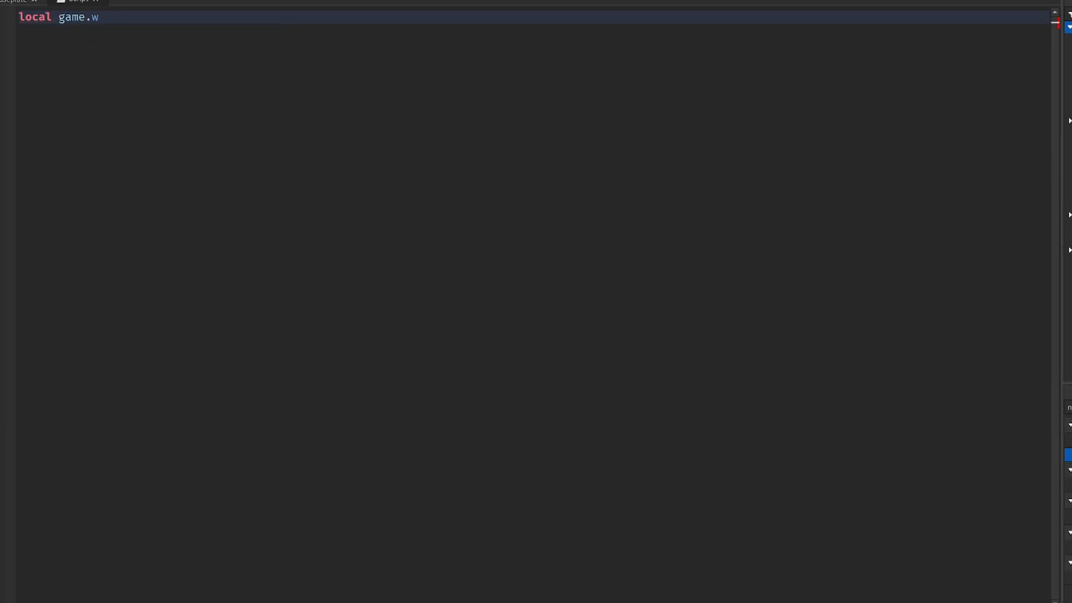
{"action": "key", "text": "Backspace"}
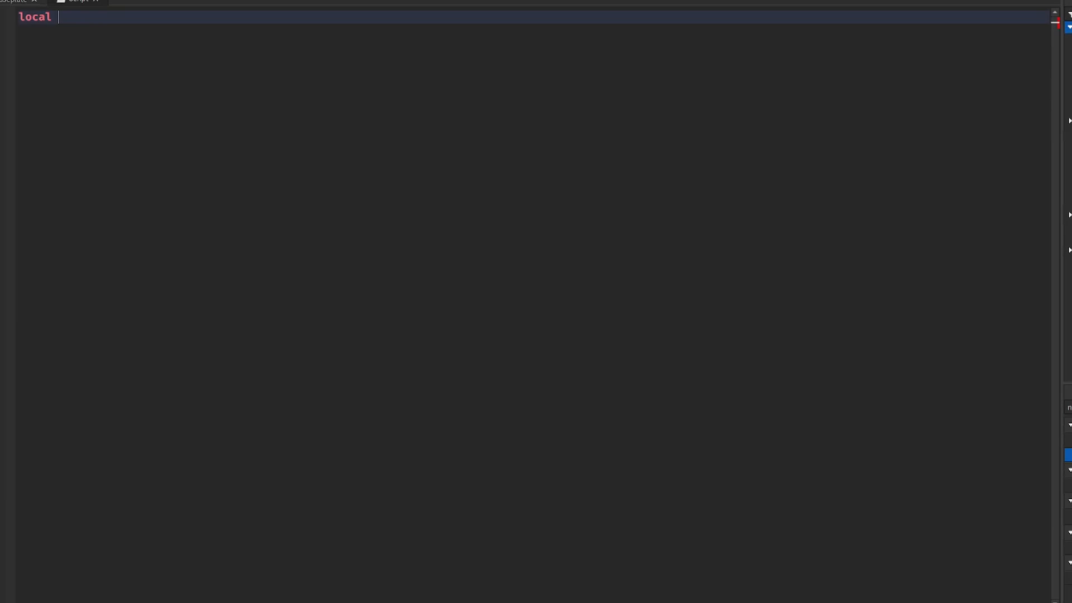
{"action": "type", "text": "Clo"}
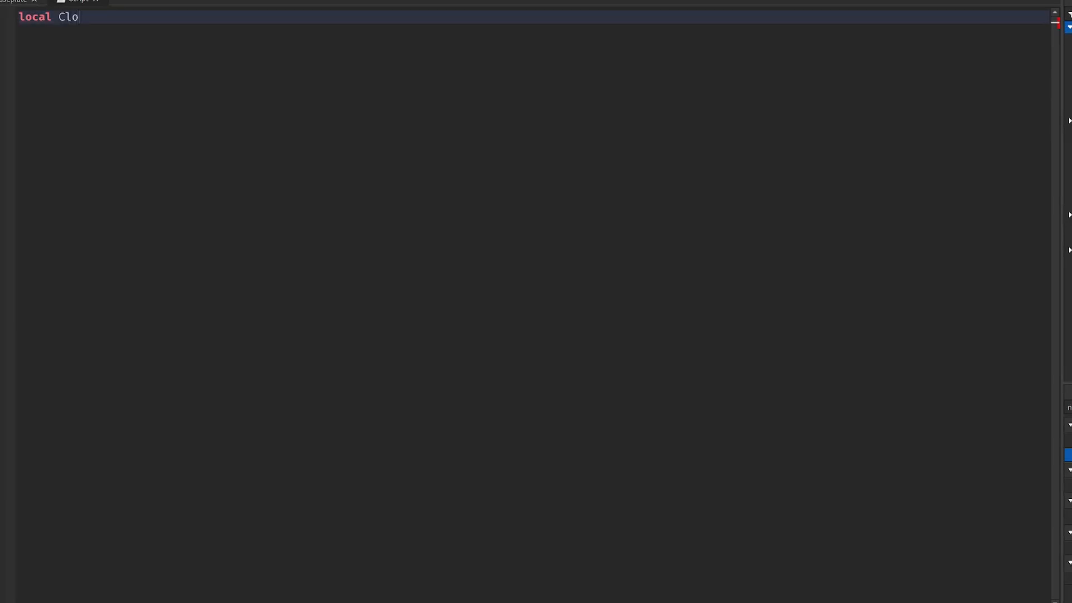
{"action": "type", "text": "Part = g"}
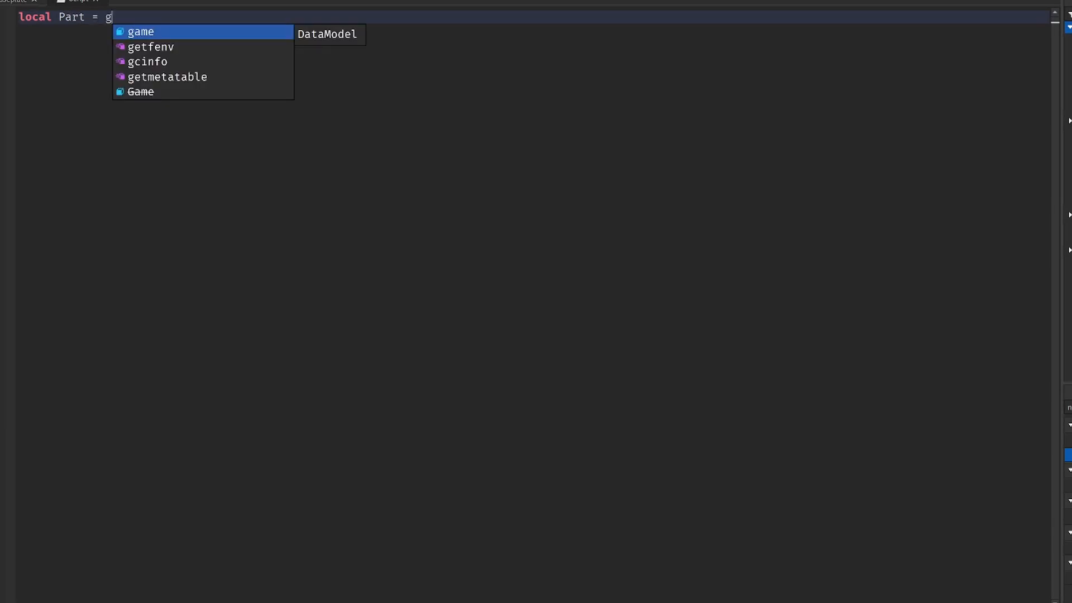
{"action": "type", "text": "ame.Workspace.cl"}
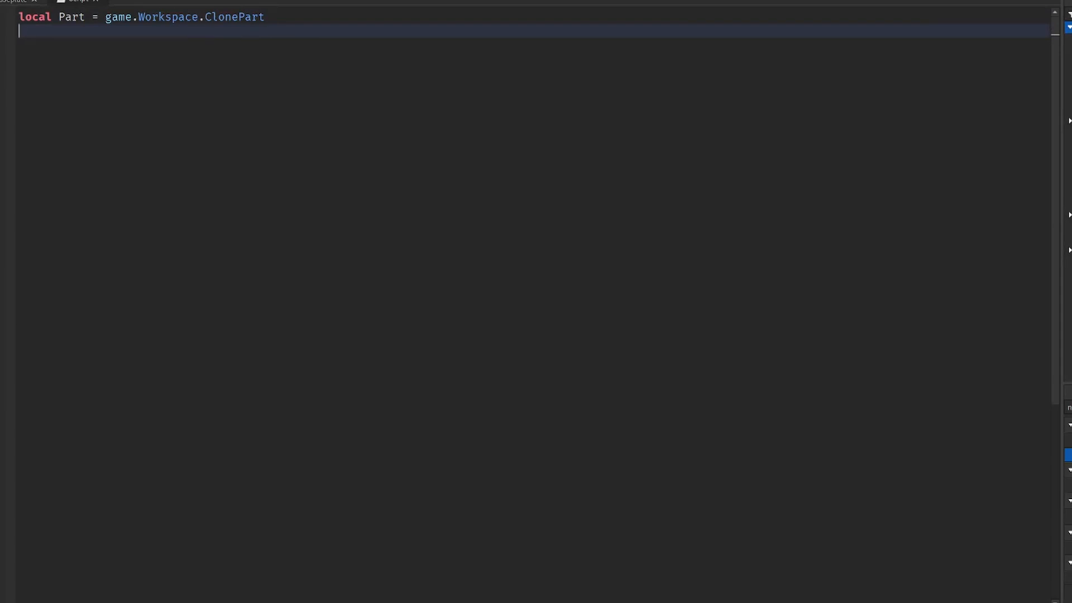
Step: Add the line local ClonePart = Part:Clone()
{"action": "type", "text": "local"}
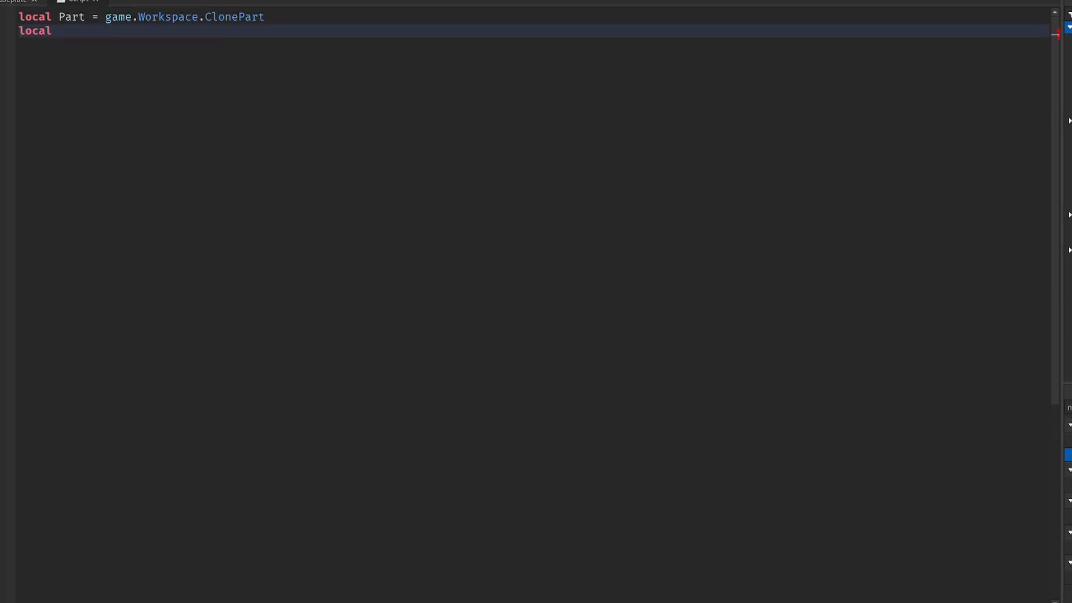
{"action": "type", "text": "ClonePart"}
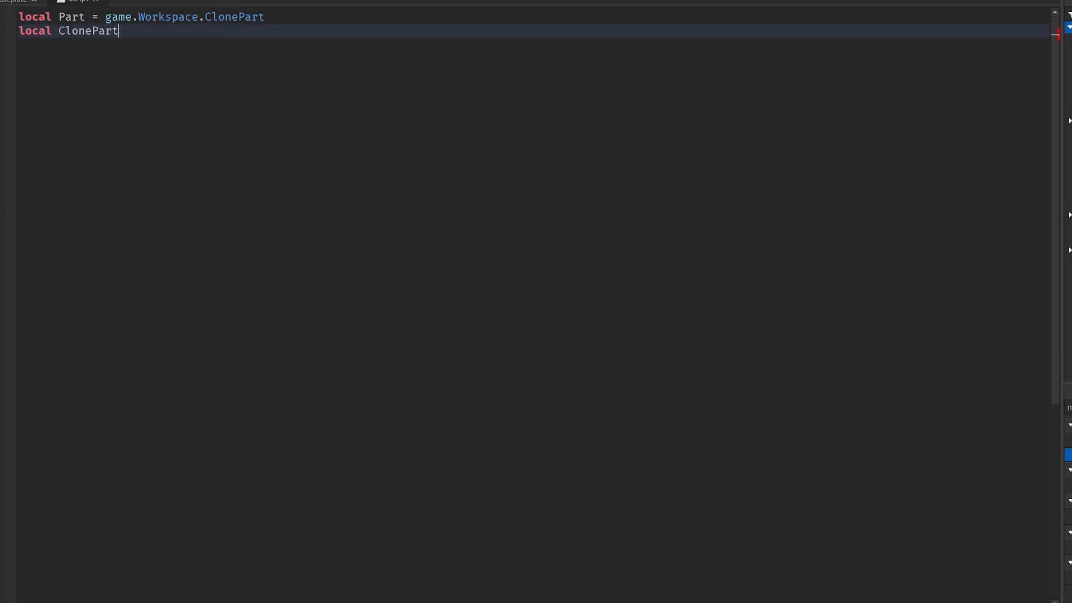
{"action": "type", "text": "= Part"}
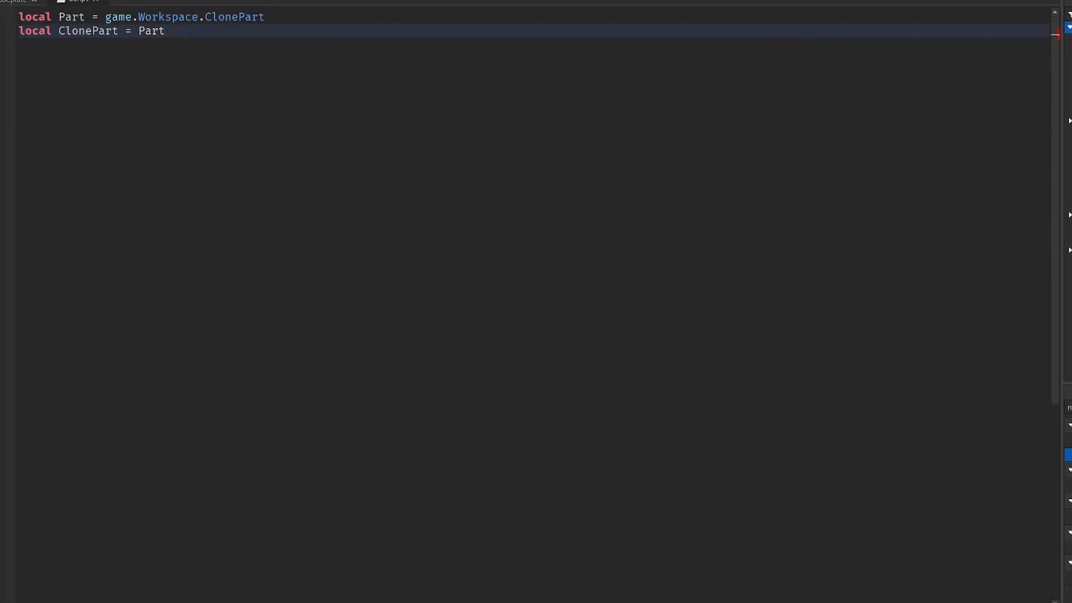
{"action": "type", "text": ":Clone()"}
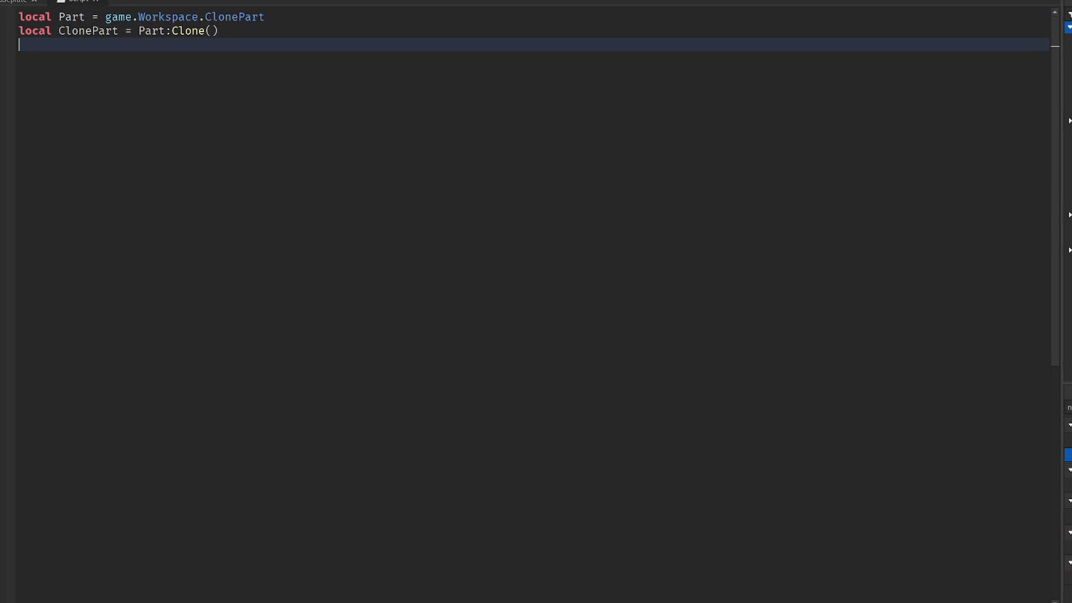
Step: Set ClonePart.Parent = workspace and run a quick Play test
{"action": "type", "text": "ClonePart.Parent"}
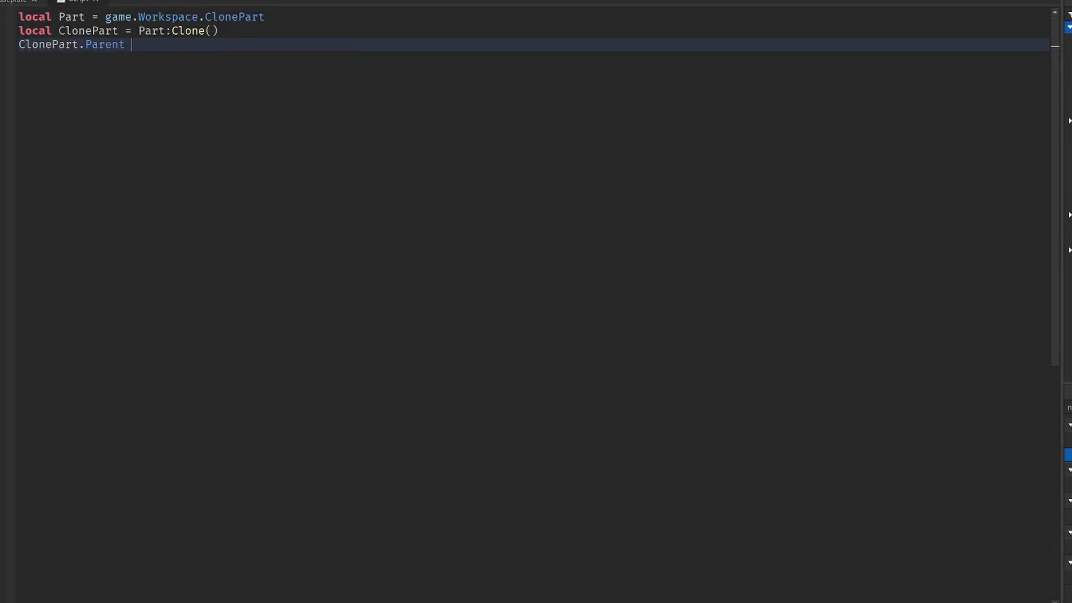
{"action": "type", "text": "= workspace"}
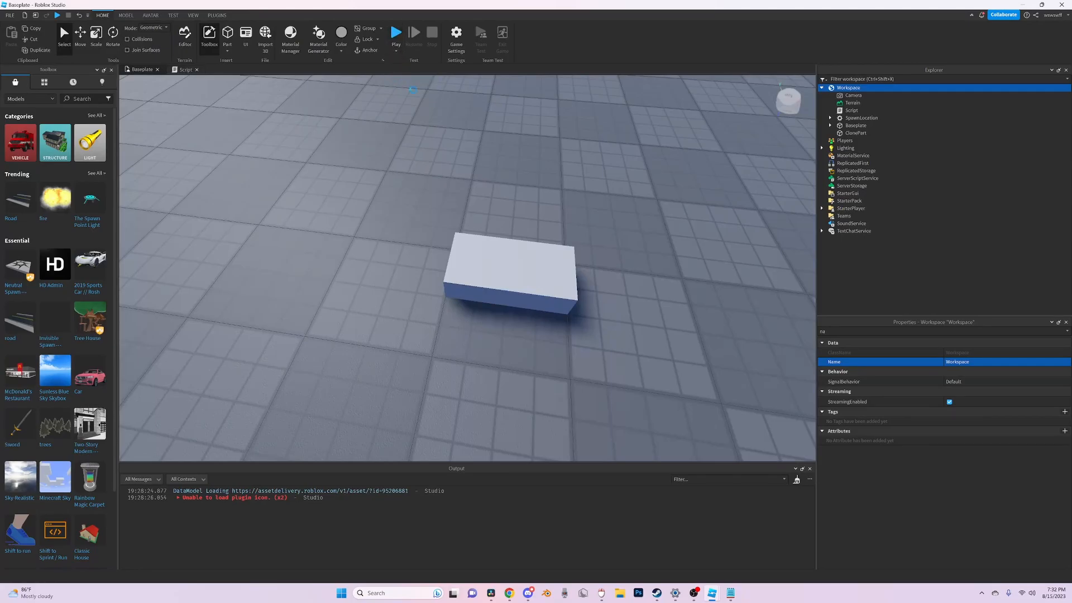
{"action": "left_click", "coordinate": [395, 32]}
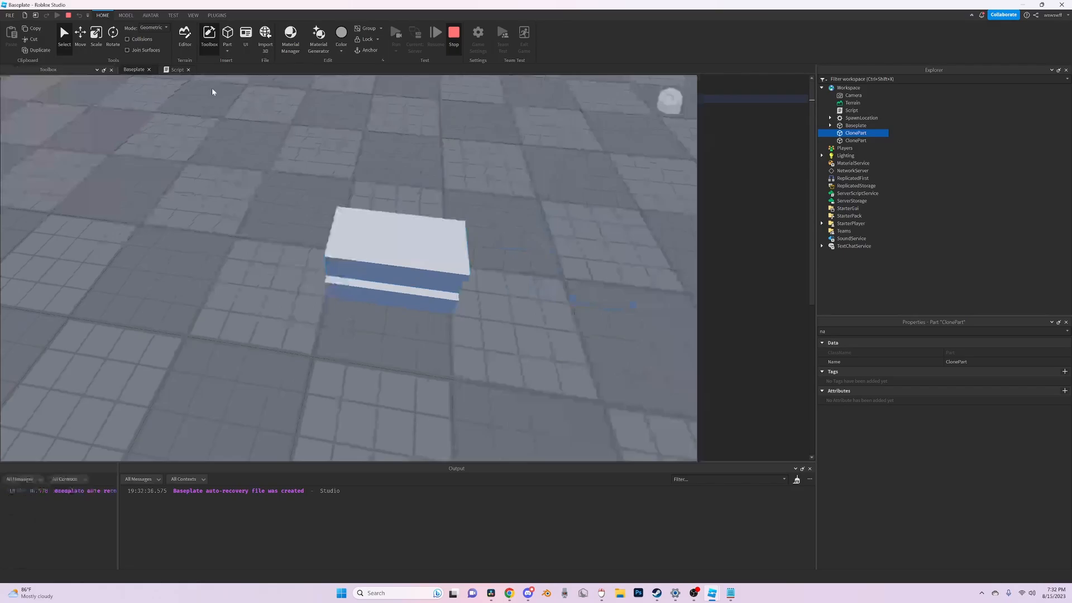
{"action": "left_click", "coordinate": [175, 70]}
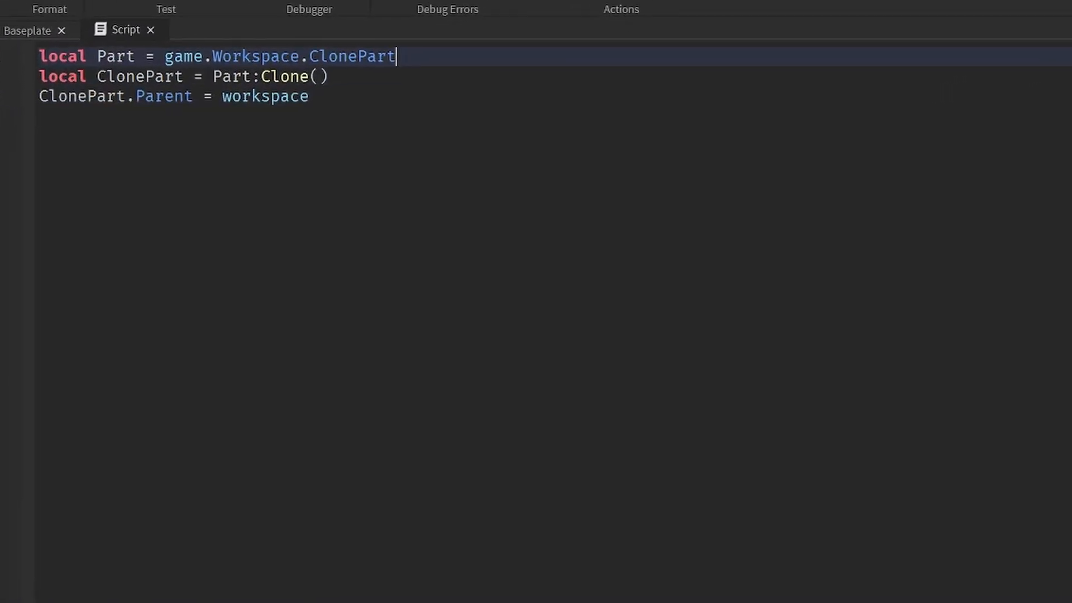
Step: Wrap the clone lines inside a while true loop
{"action": "type", "text": "while true do"}
{"action": "type", "text": "wait()"}
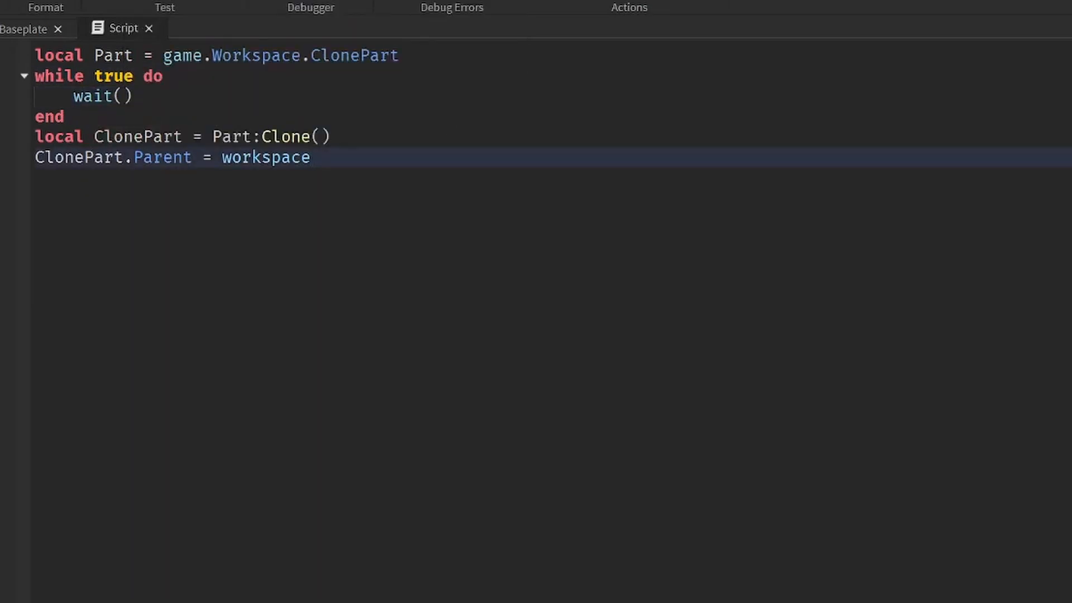
{"action": "left_click_drag", "start_coordinate": [38, 136], "coordinate": [311, 157]}
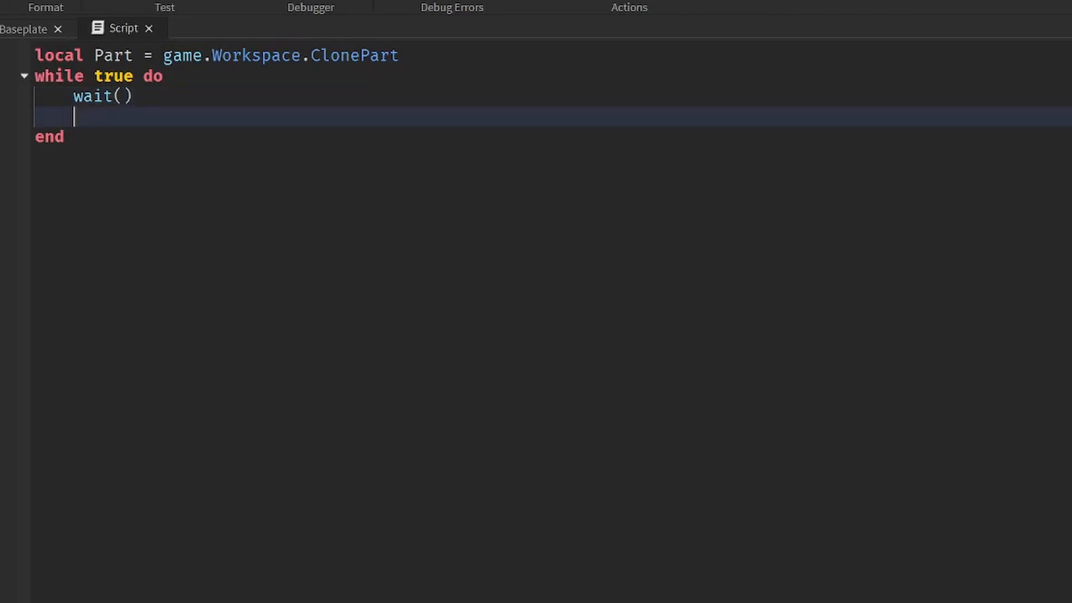
{"action": "type", "text": "local ClonePart = Part:Clone()"}
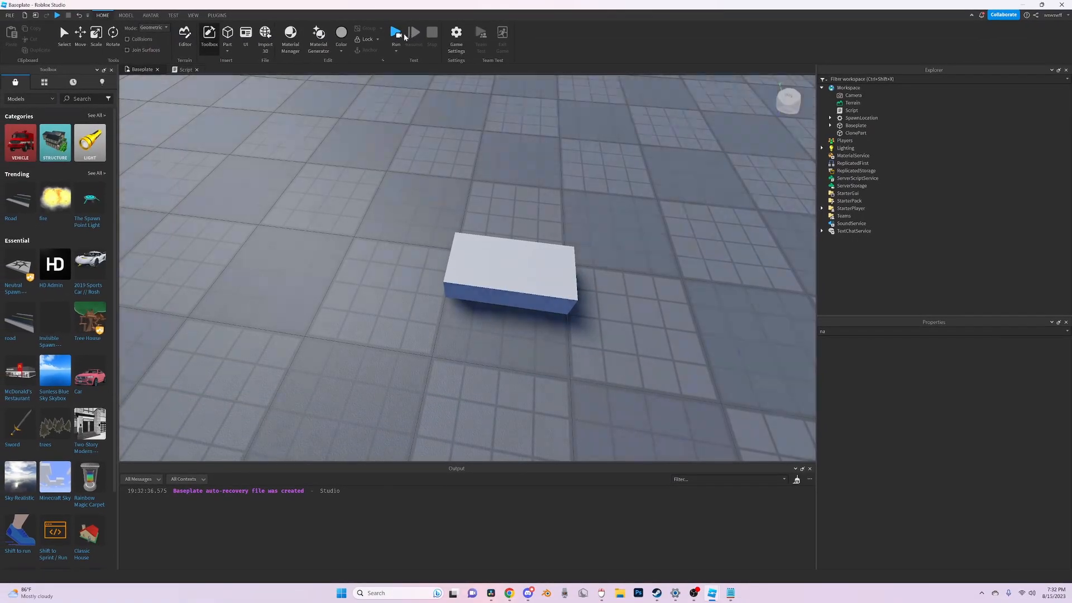
Step: Run a Play test of the place and stop it
{"action": "left_click", "coordinate": [395, 32]}
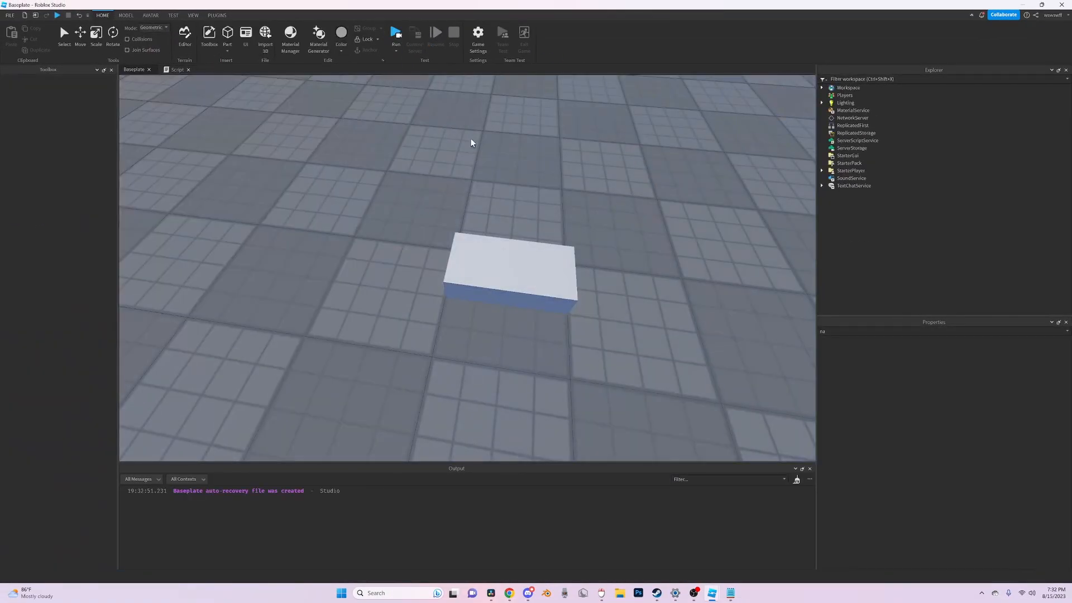
{"action": "left_click", "coordinate": [395, 36]}
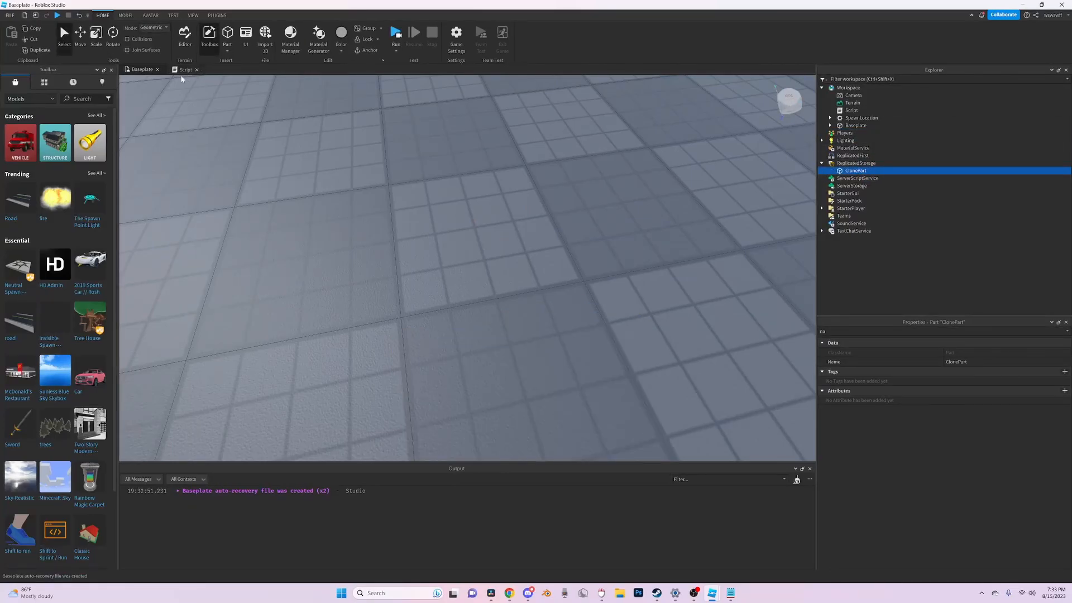
Step: Review the while-true cloning script, then Play-test it
{"action": "left_click", "coordinate": [185, 69]}
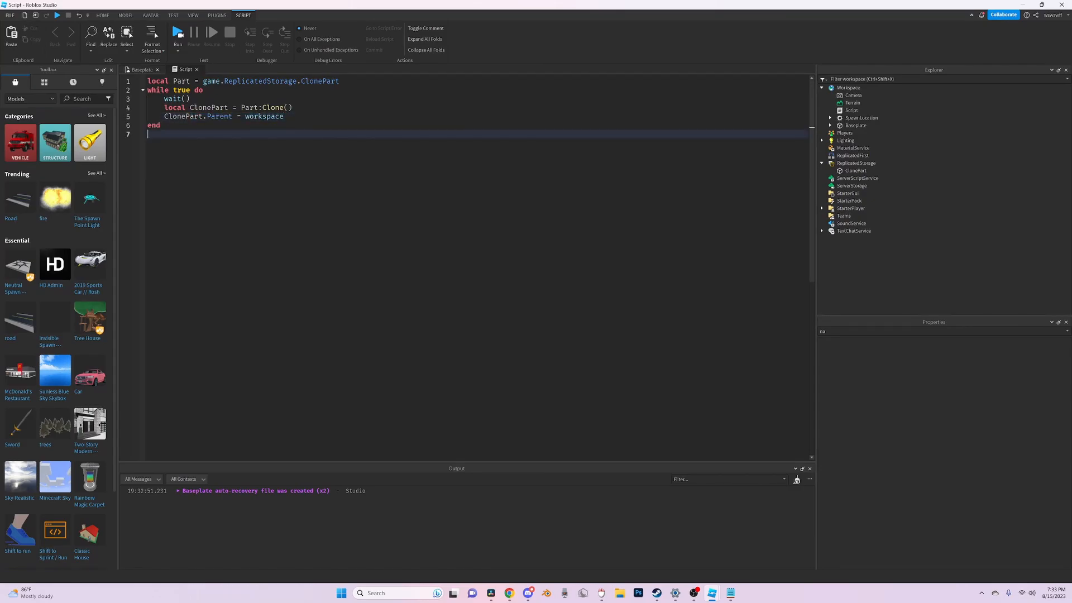
{"action": "left_click", "coordinate": [177, 33]}
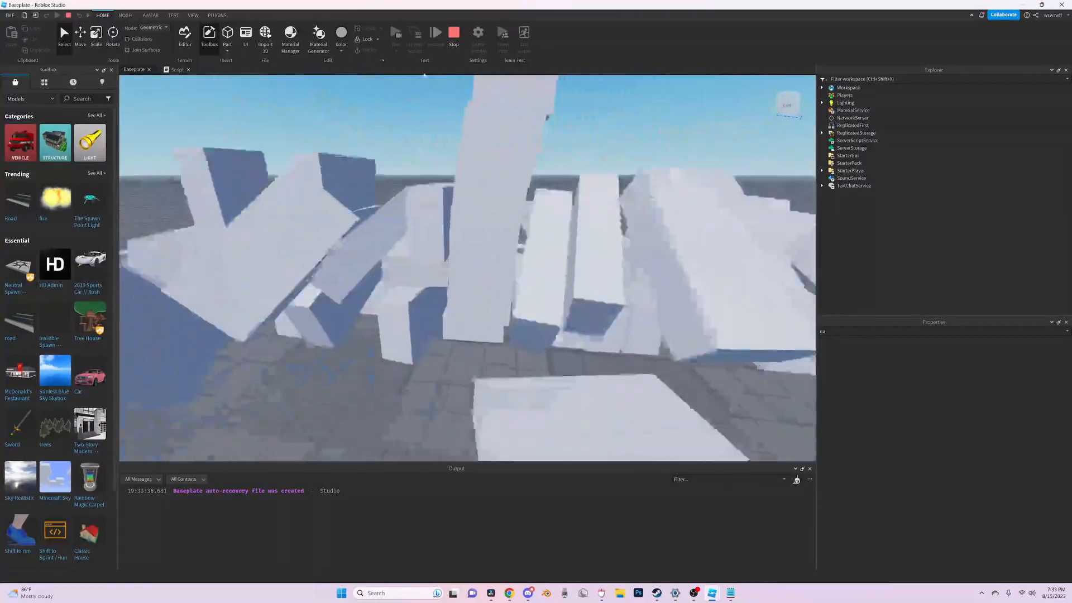
Step: Stop the test and add ClonePart.Position = Vector3.new(0,50,0) inside the loop
{"action": "left_click", "coordinate": [180, 70]}
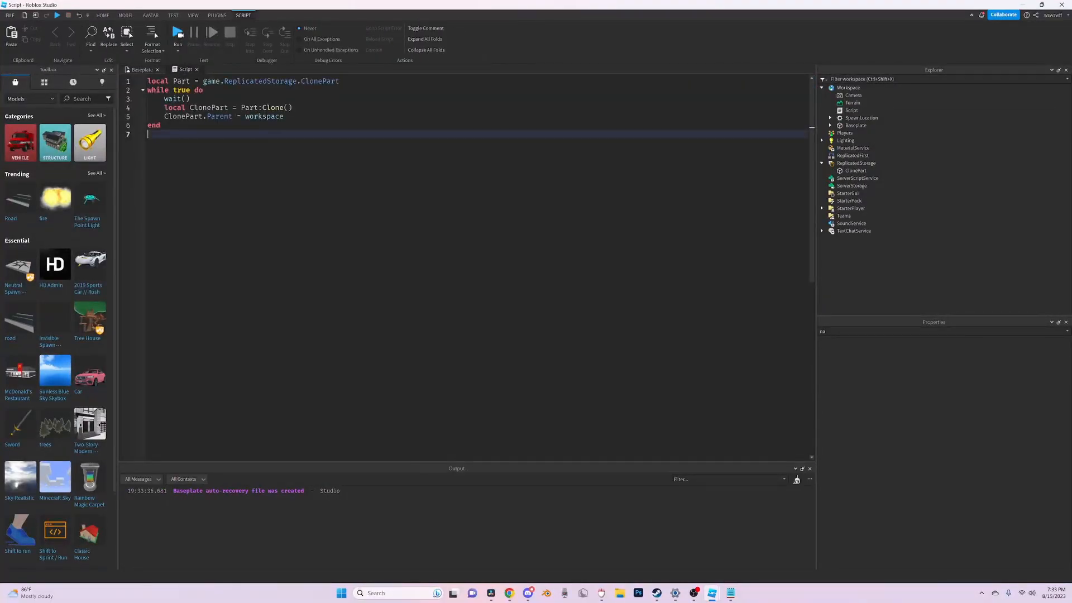
{"action": "type", "text": "c"}
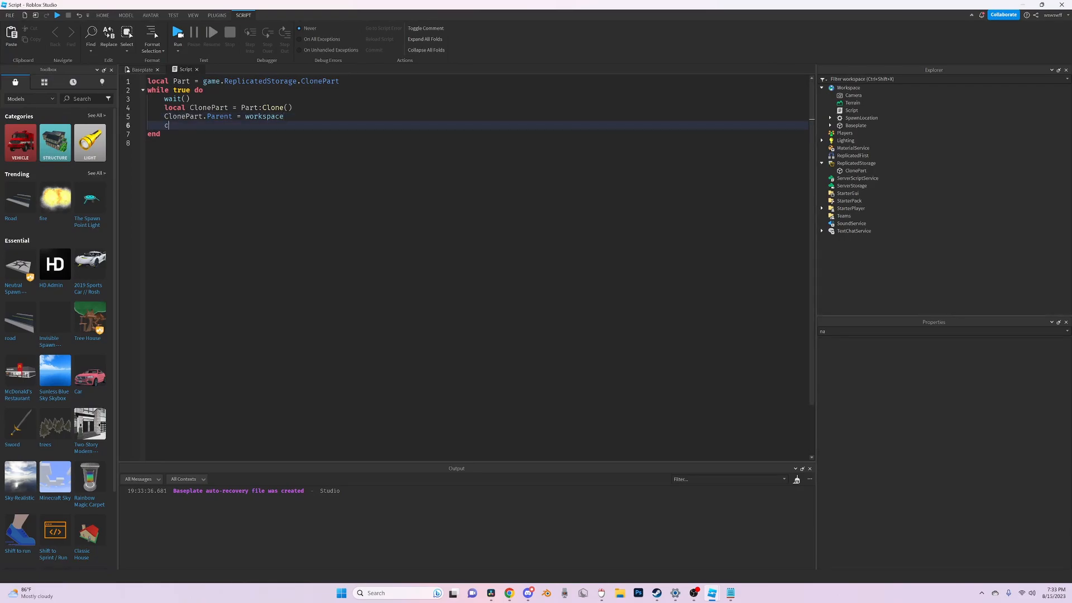
{"action": "type", "text": "ClonePart.Position ="}
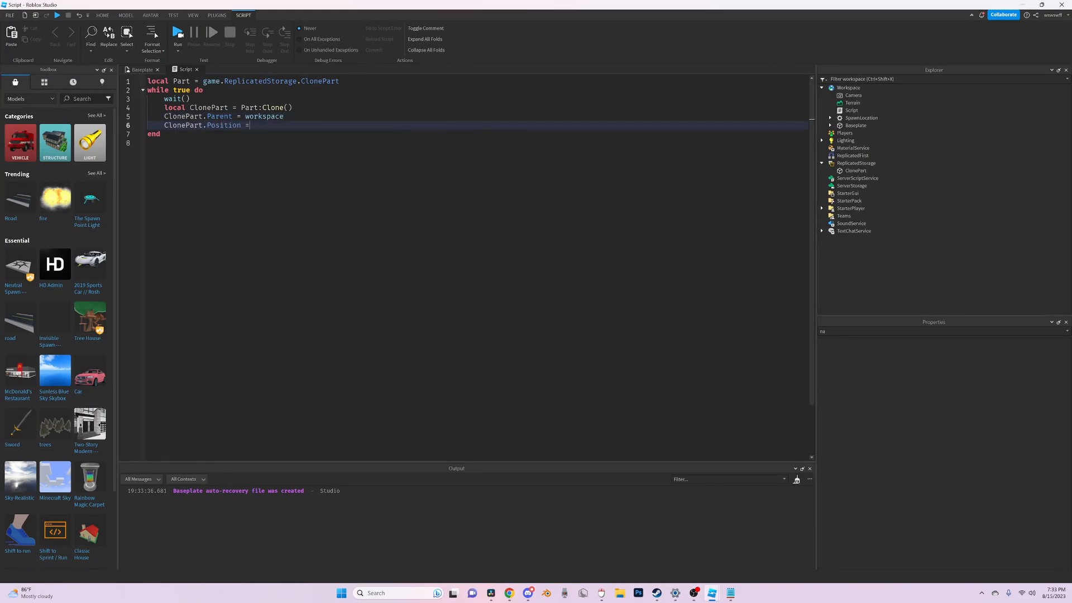
{"action": "type", "text": "Vector3.new()"}
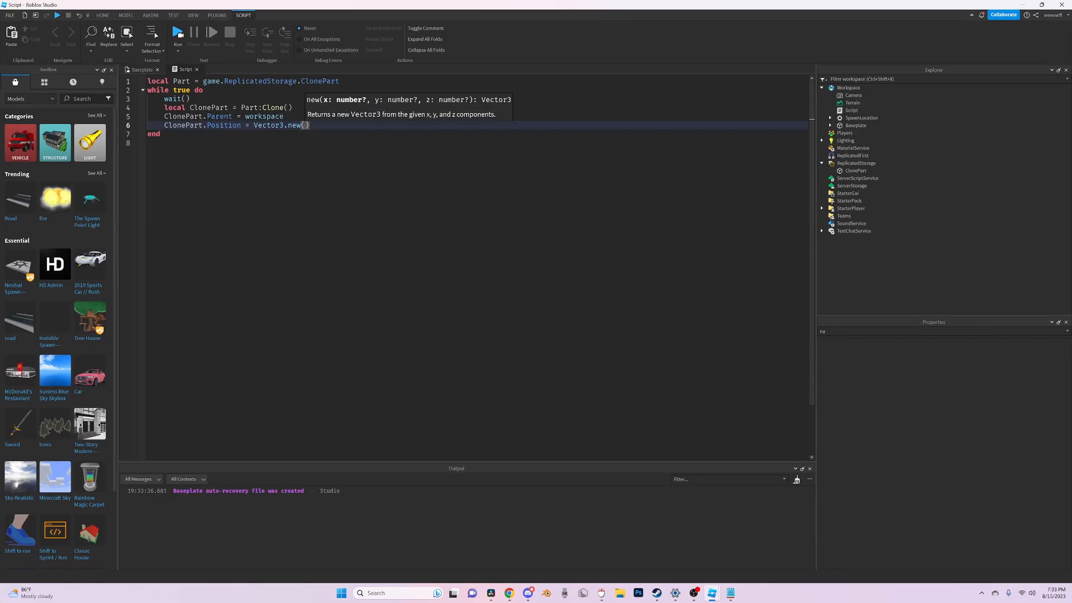
{"action": "type", "text": "0,50,0"}
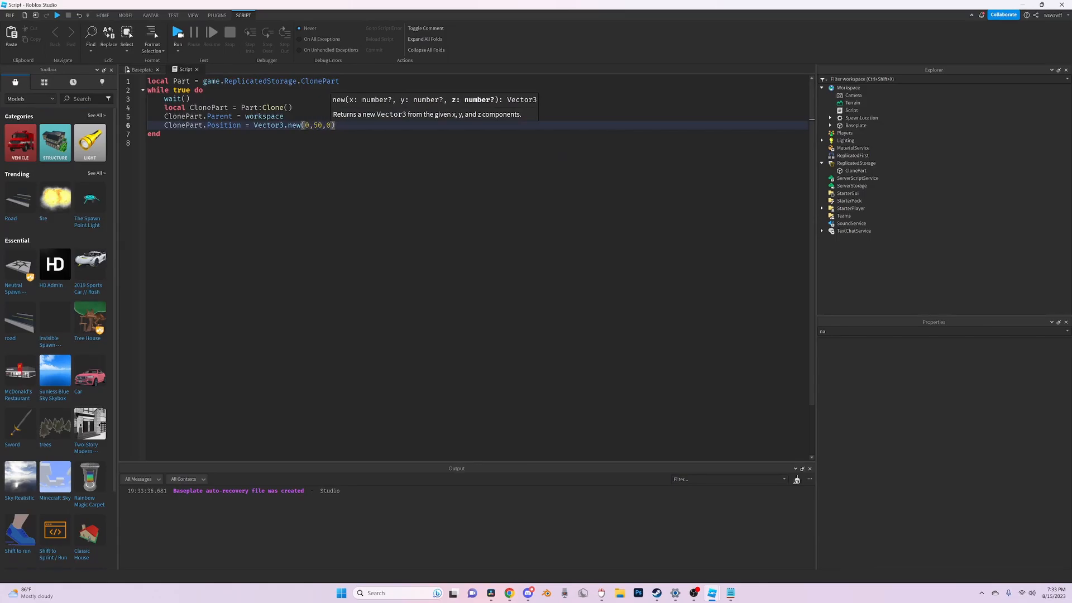
{"action": "left_click", "coordinate": [141, 69]}
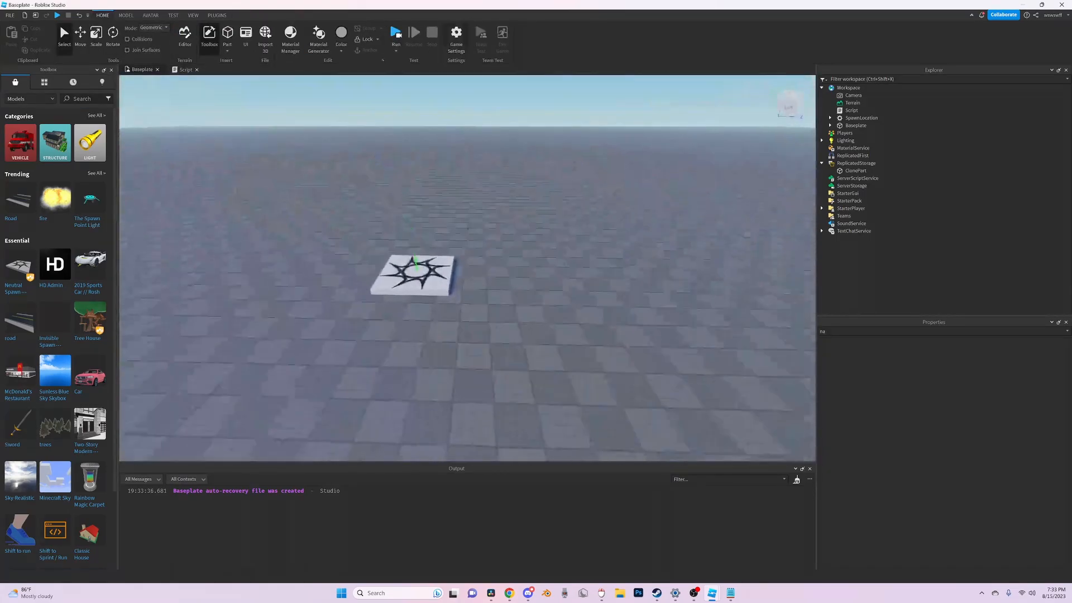
Step: Play-test the clones falling from above, stop, and select ClonePart
{"action": "left_click", "coordinate": [396, 33]}
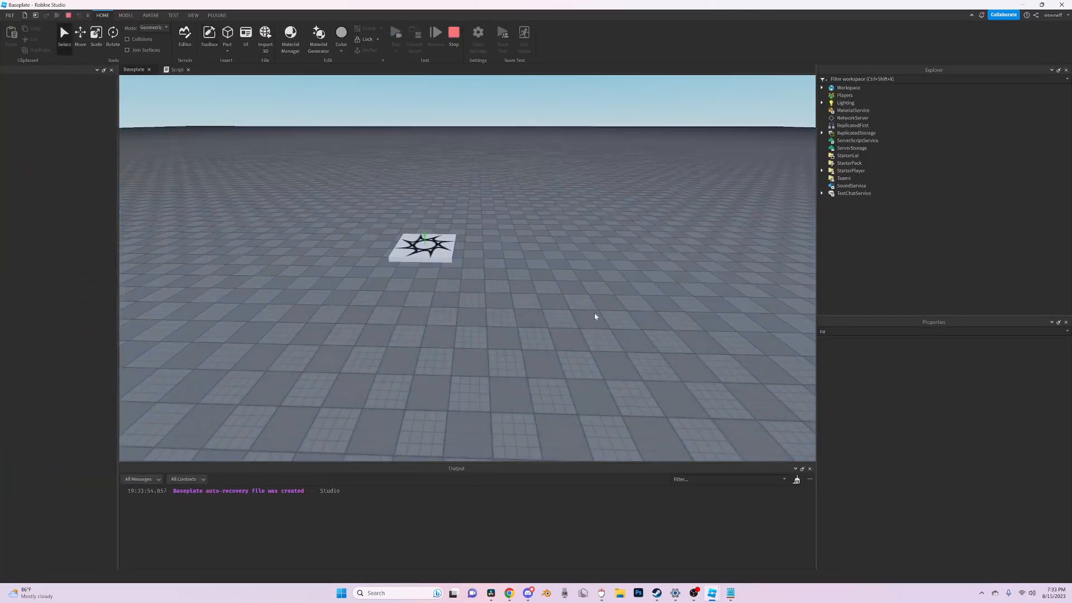
{"action": "left_click", "coordinate": [210, 34]}
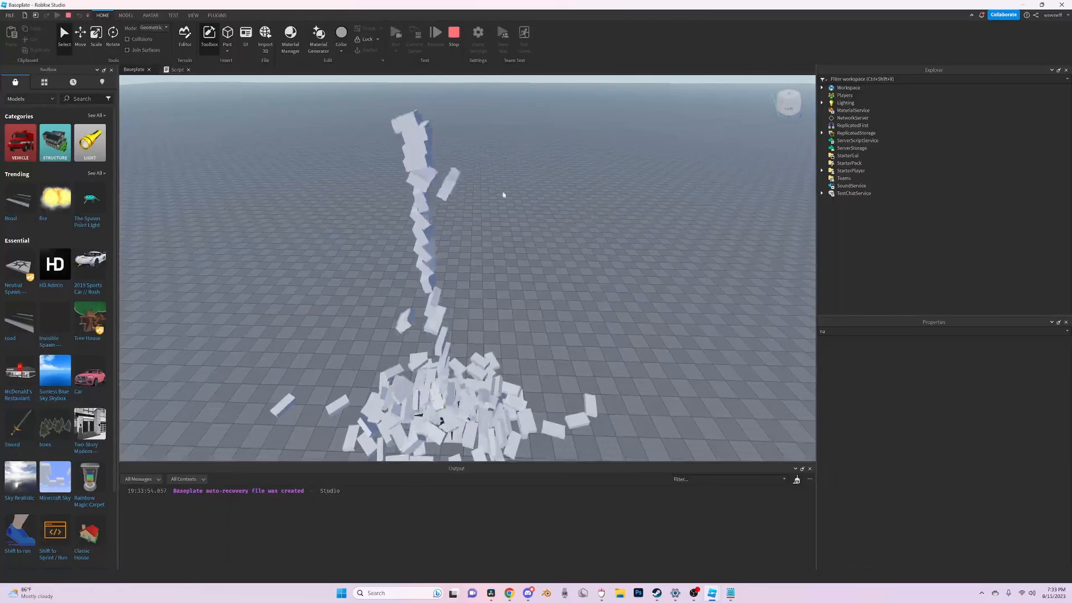
{"action": "left_click", "coordinate": [453, 32]}
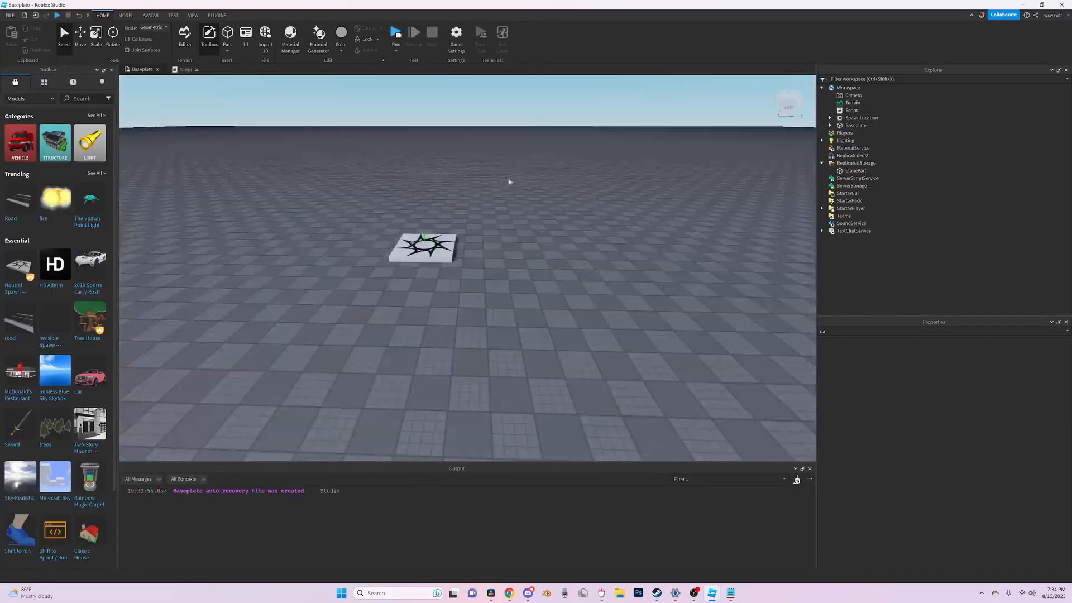
{"action": "left_click", "coordinate": [855, 170]}
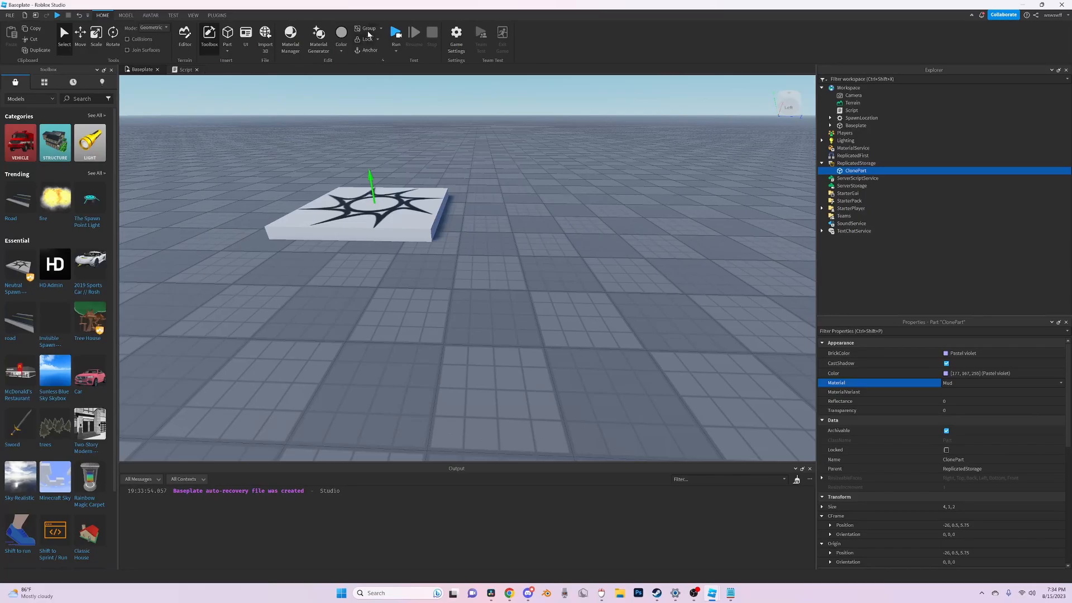
Step: Play-test the violet clones falling, then stop and reopen the script
{"action": "left_click", "coordinate": [396, 32]}
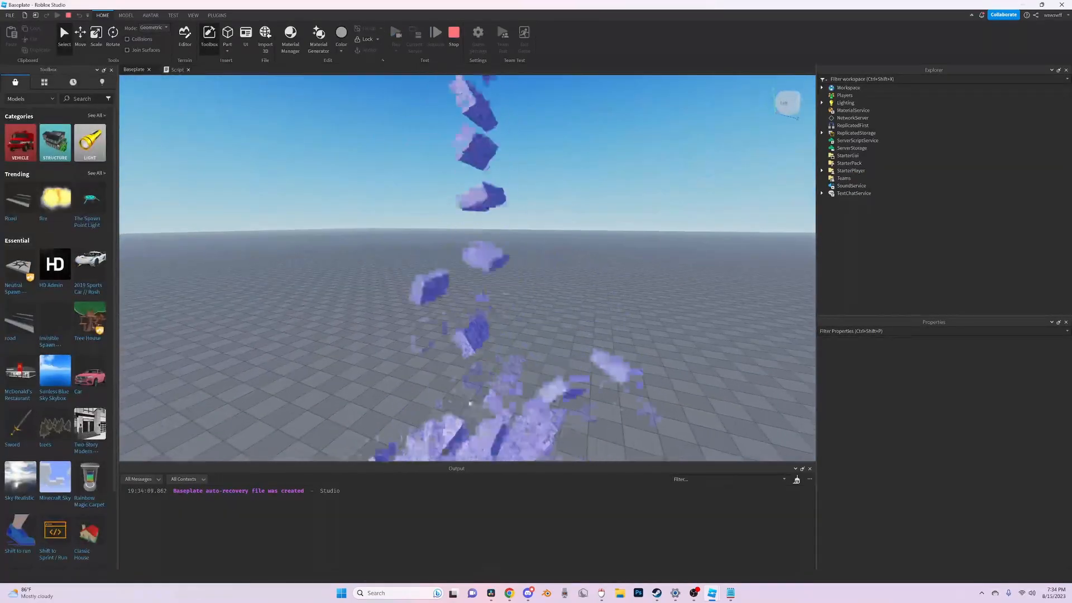
{"action": "left_click", "coordinate": [176, 69]}
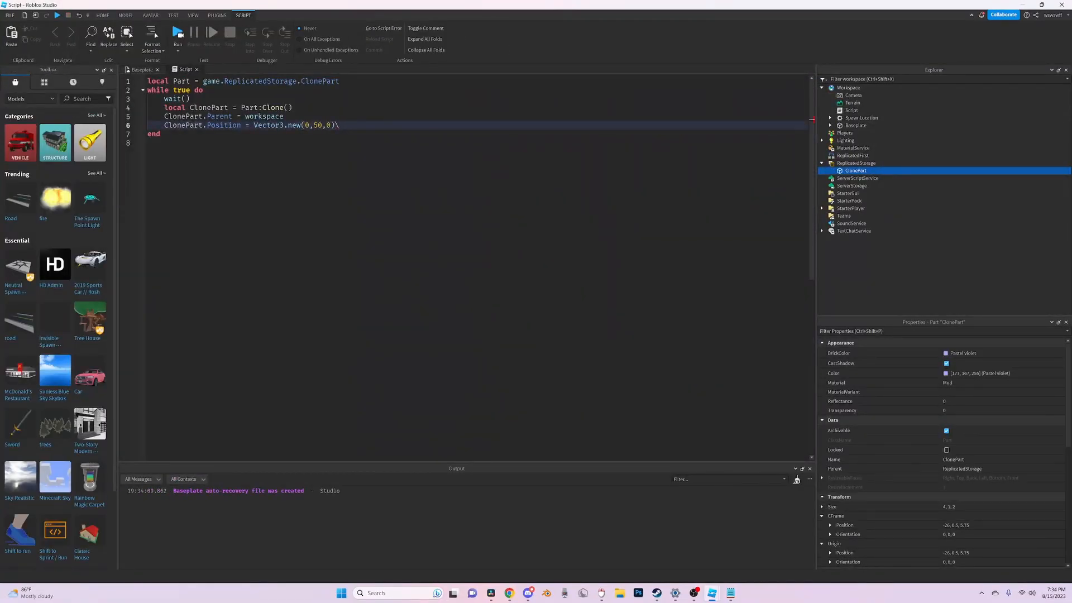
Step: Set ClonePart.Size to Vector3.new with math.random(1,5) values and Play-test
{"action": "type", "text": "ClonePart."}
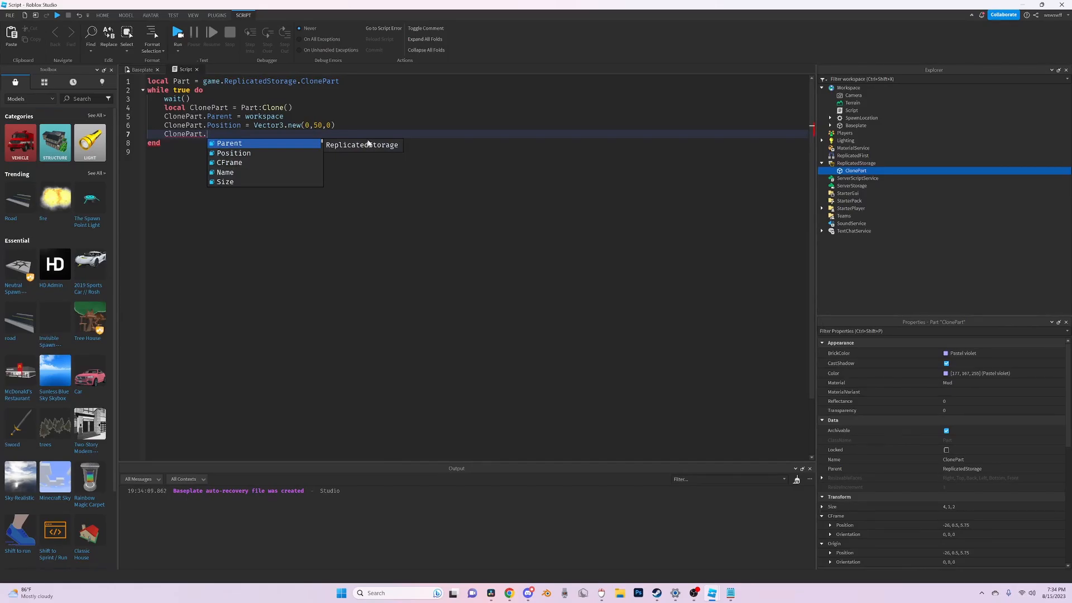
{"action": "type", "text": "Size = Vector3.new(math.random(1,5"}
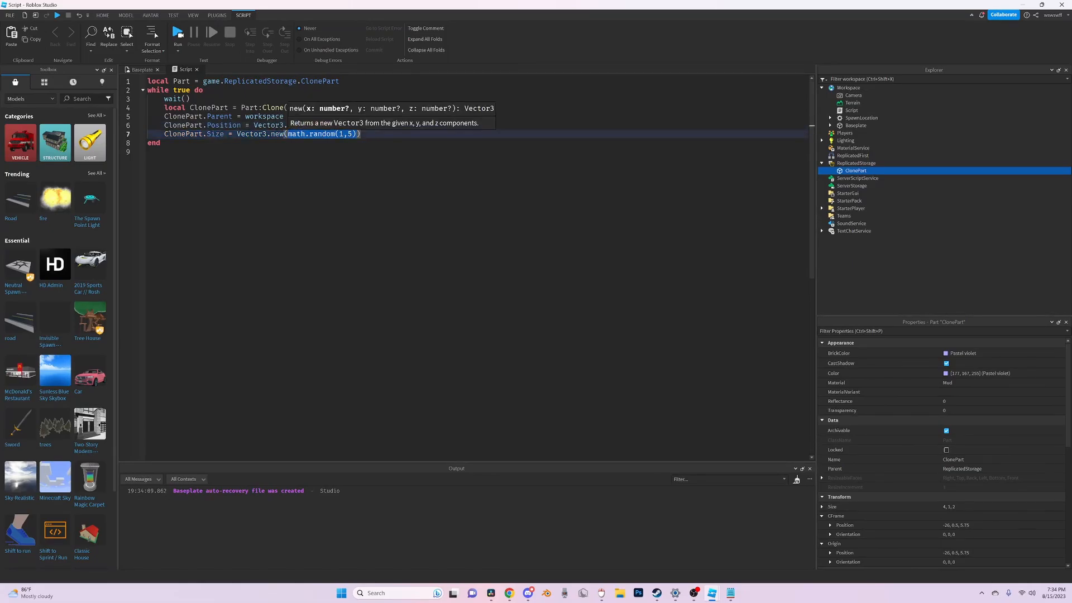
{"action": "type", "text": ",math.random(1,5),"}
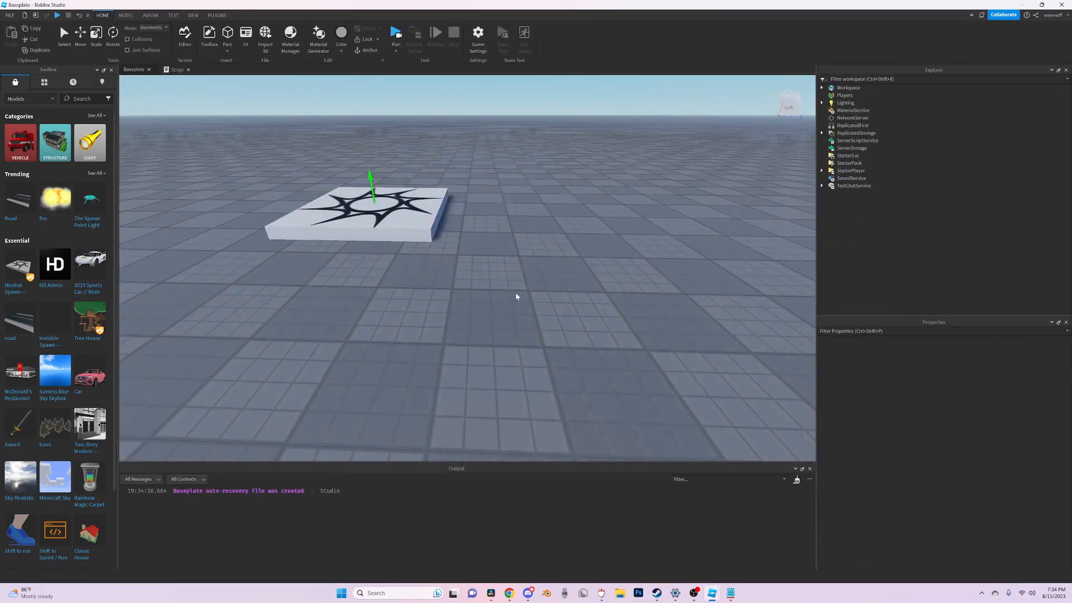
{"action": "left_click", "coordinate": [396, 34]}
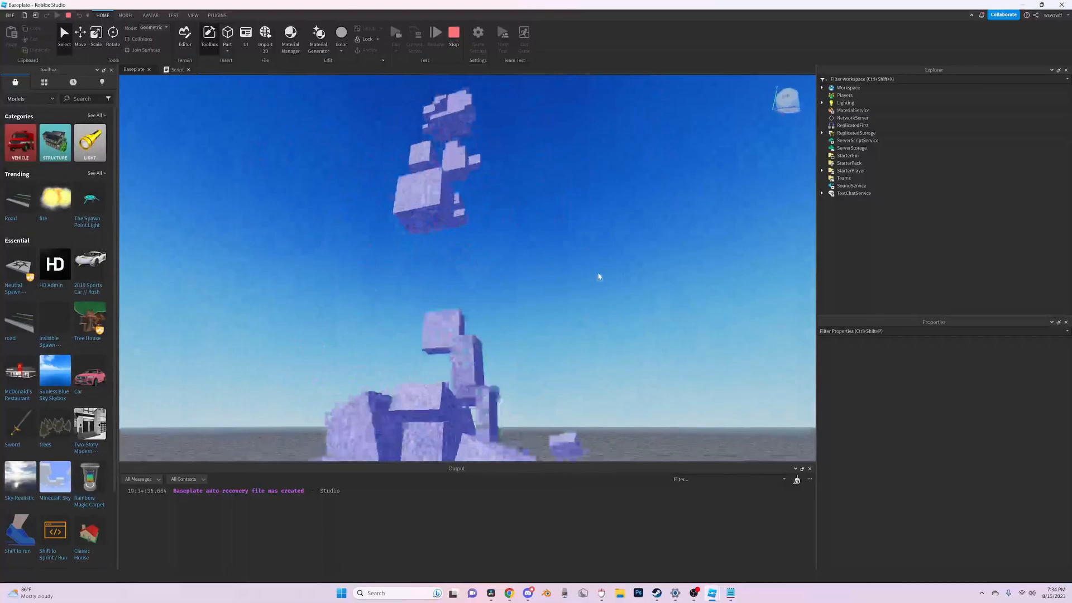